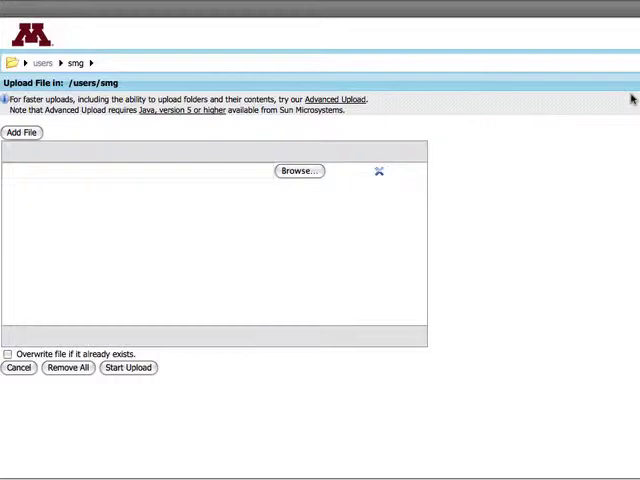
mouse_move(316, 310)
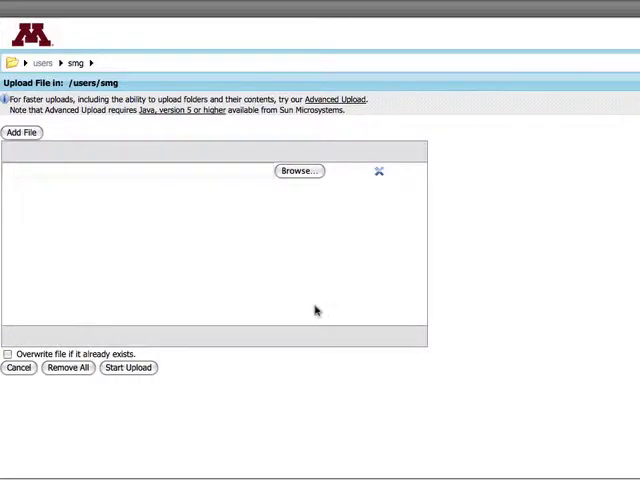
Upload Desktop/Quotes.doc into the smg folder with overwrite of the existing copy enabled.
left_click(8, 354)
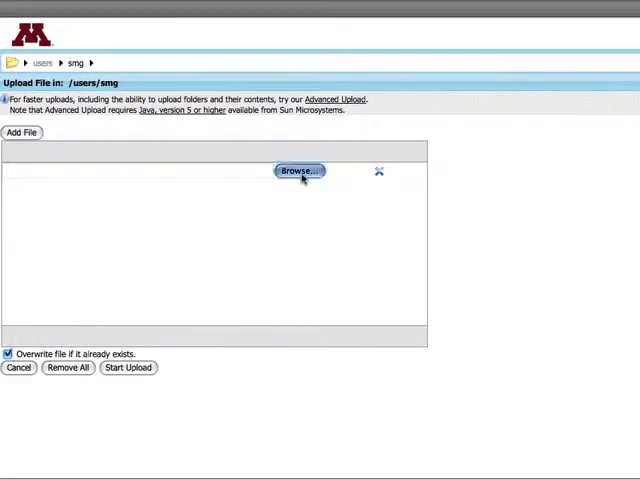
left_click(296, 170)
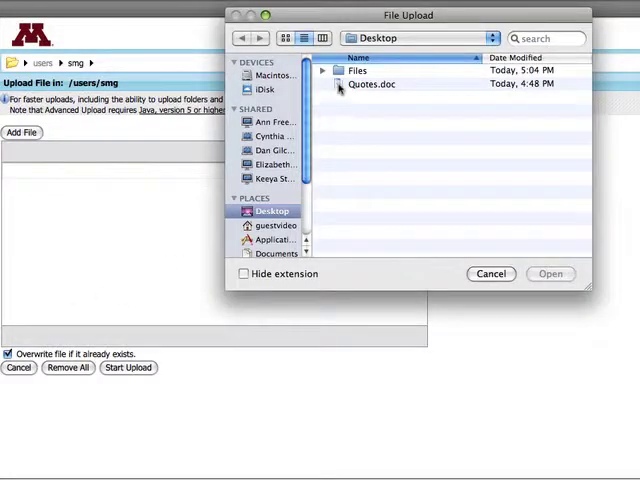
left_click(548, 272)
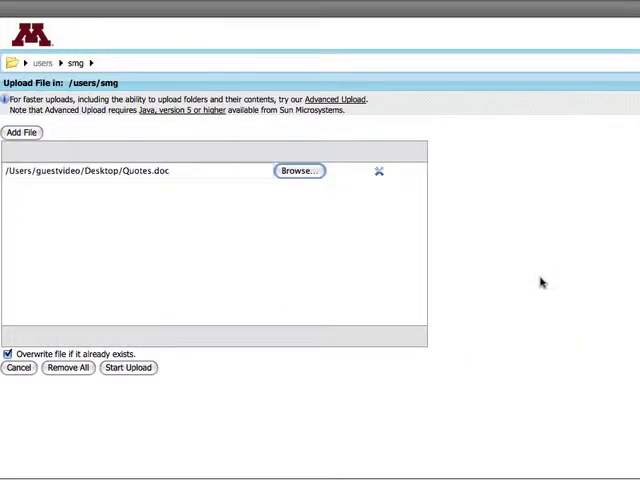
left_click(128, 368)
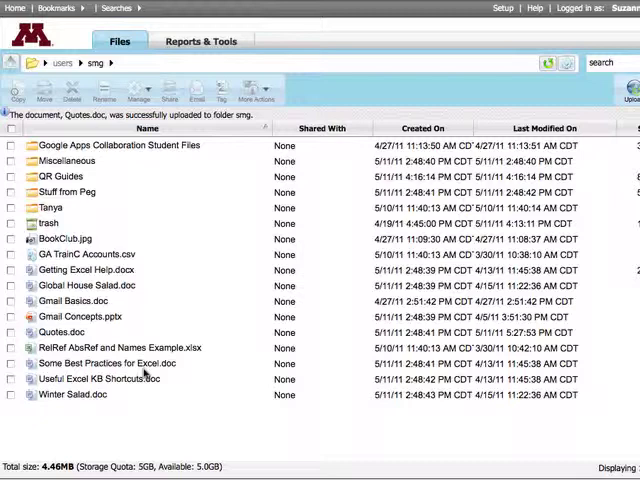
left_click(62, 332)
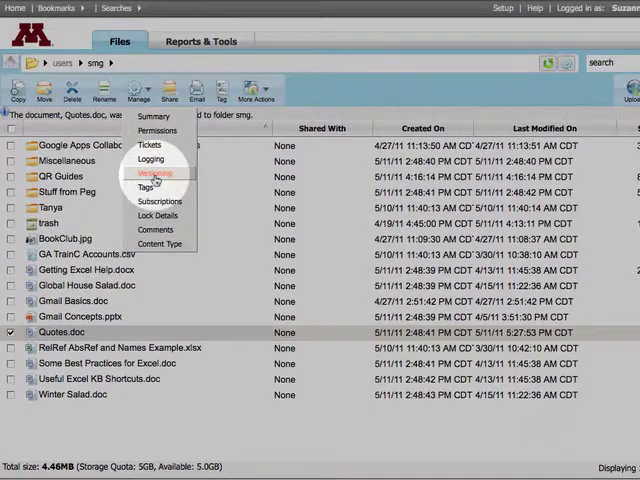
left_click(156, 174)
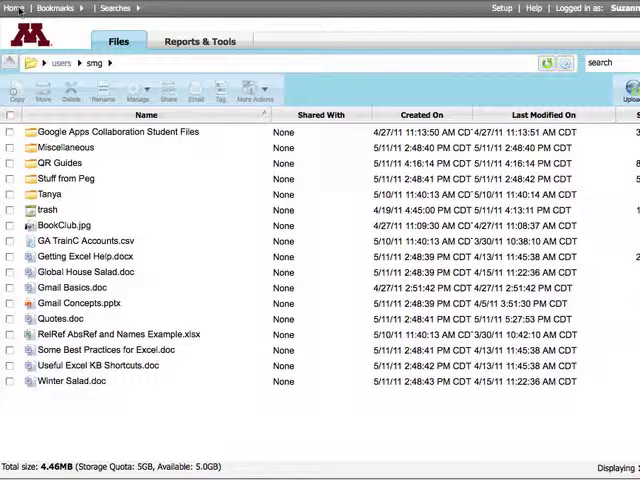
Add the tag 'food salads' to Global House Salad.doc and Winter Salad.doc.
left_click(90, 272)
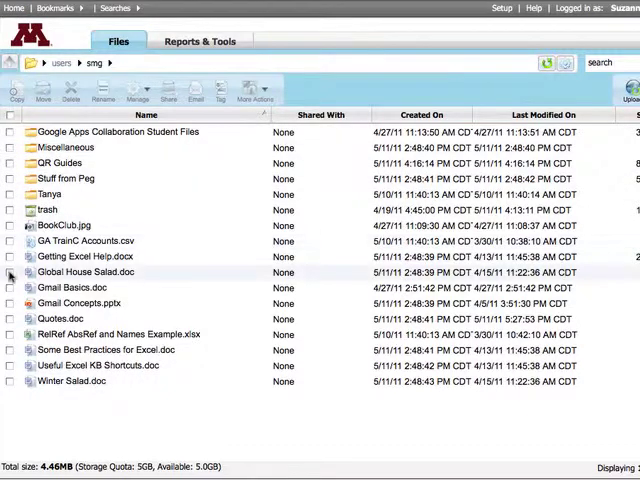
left_click(12, 272)
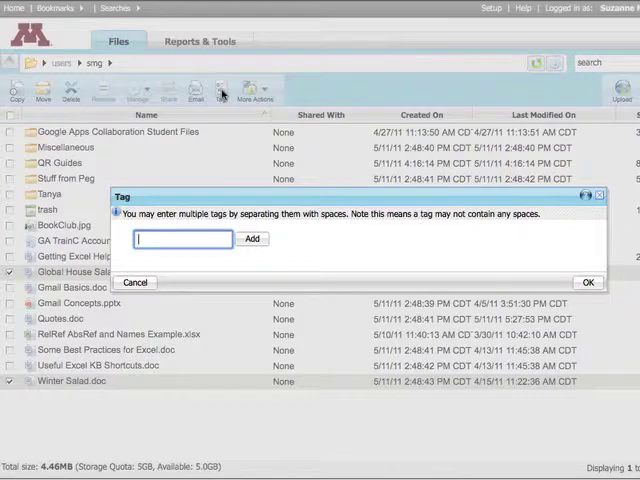
left_click(184, 240)
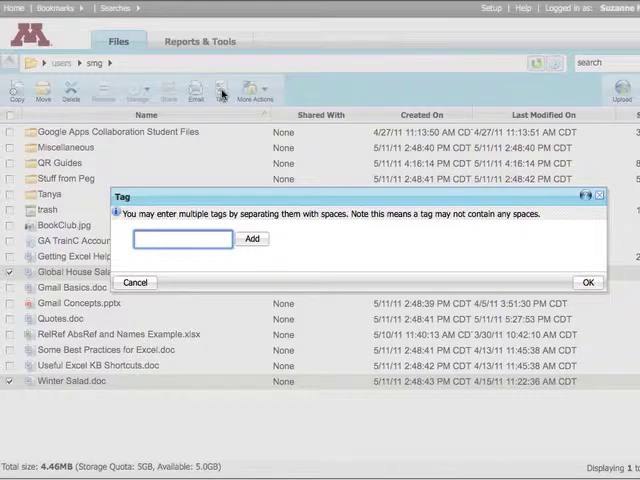
type("food salads")
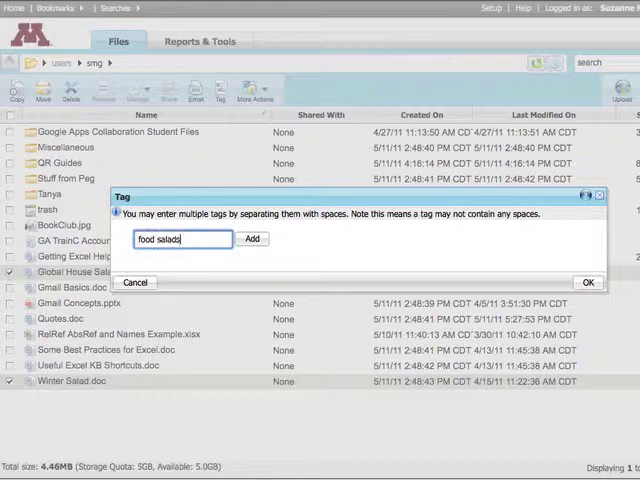
left_click(252, 238)
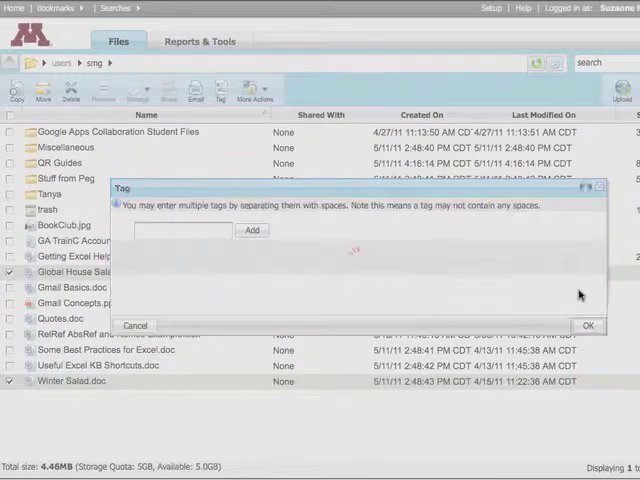
left_click(588, 324)
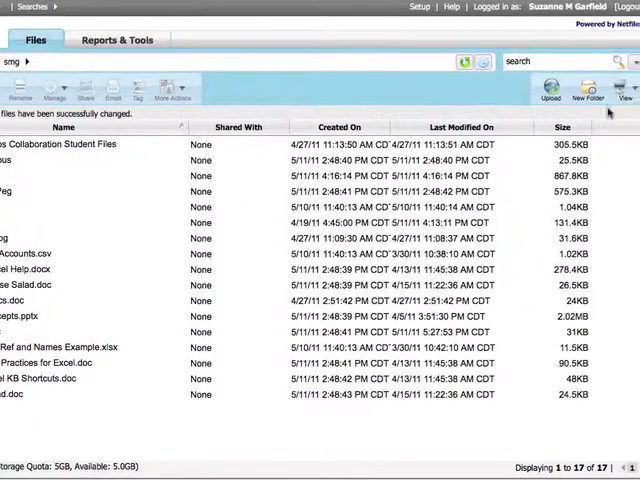
Add Tags to the displayed columns through Customize View.
left_click(624, 92)
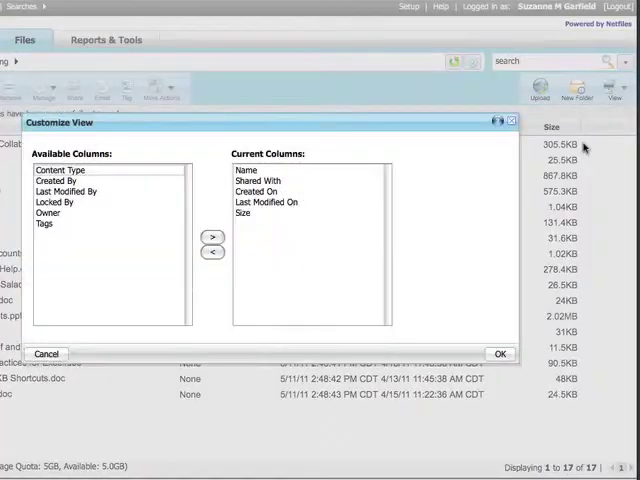
mouse_move(284, 280)
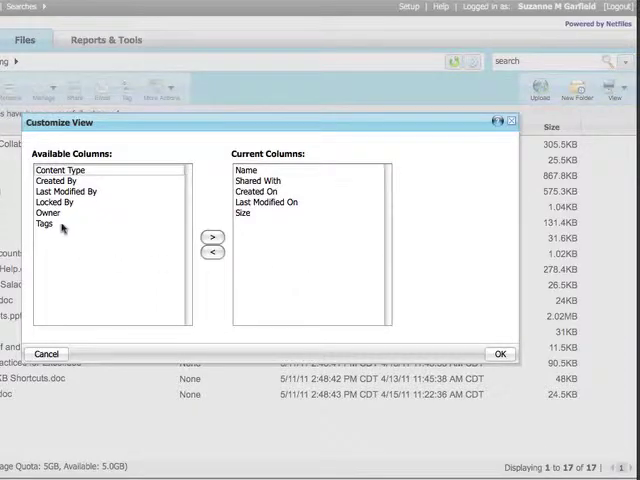
left_click(212, 238)
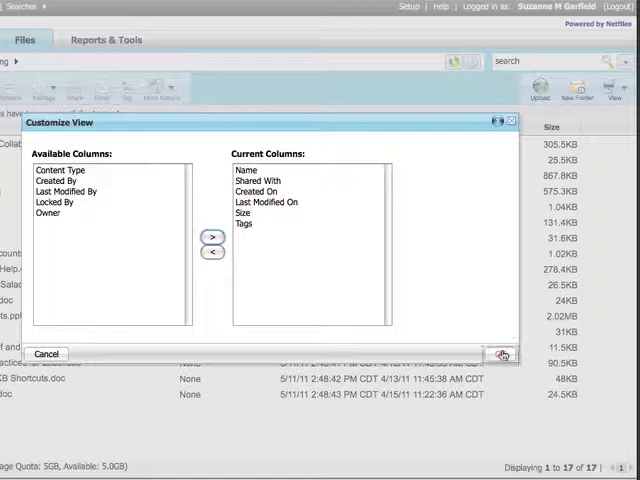
left_click(504, 352)
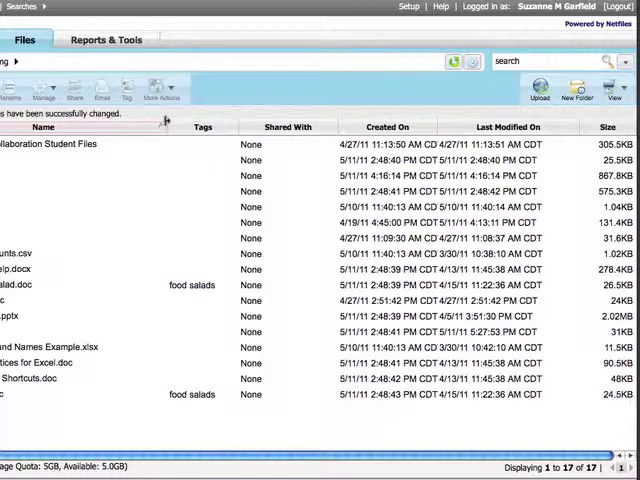
left_click(608, 82)
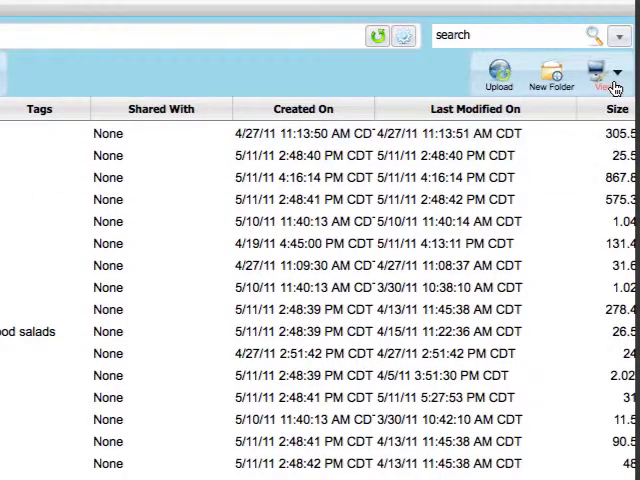
left_click(610, 76)
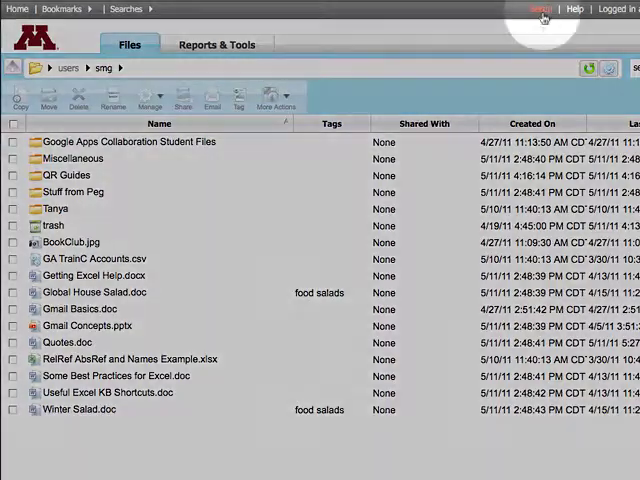
Set Entries Per Page to 10 in Setup and return to the smg listing.
left_click(540, 8)
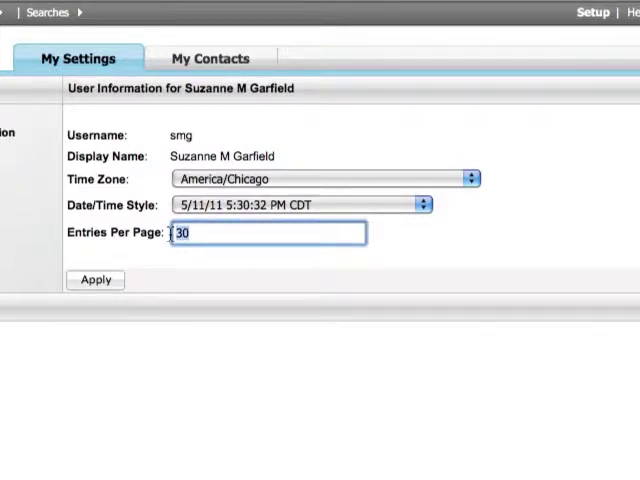
type("10")
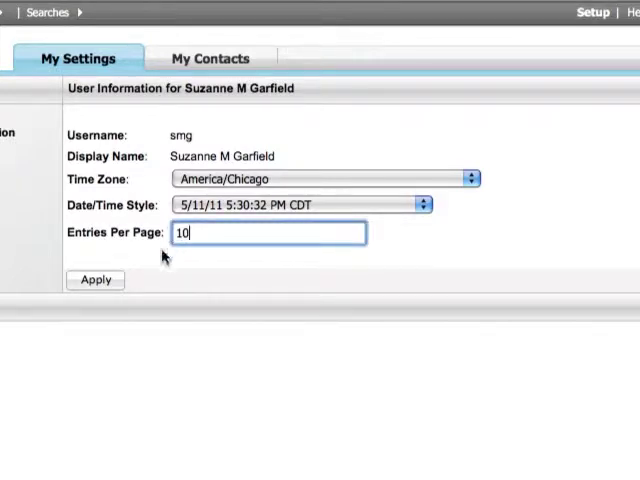
left_click(96, 280)
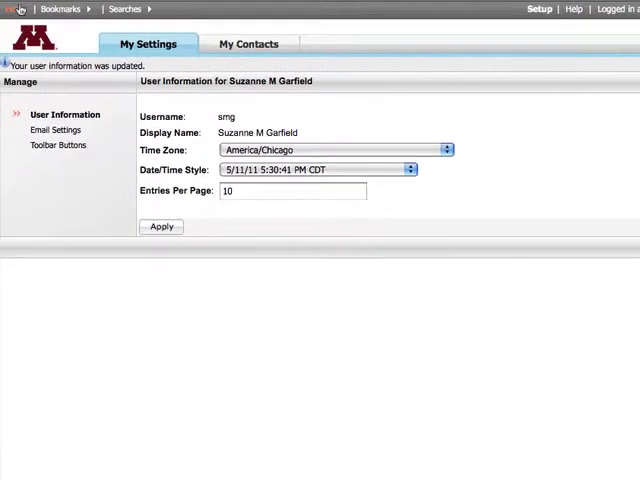
left_click(16, 8)
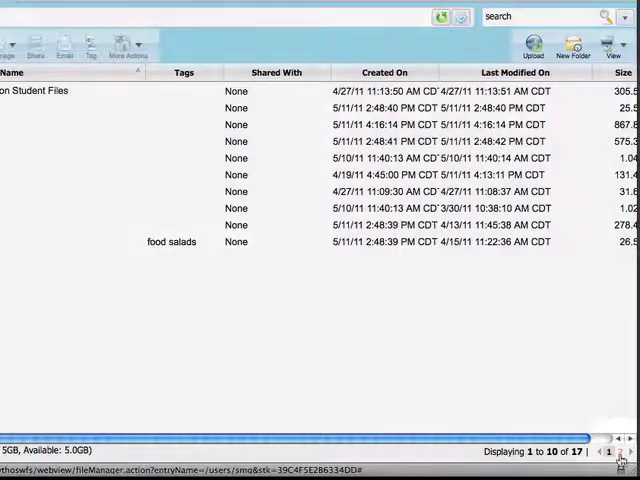
Advance the smg listing to page two, items 11 to 17 of 17.
left_click(620, 452)
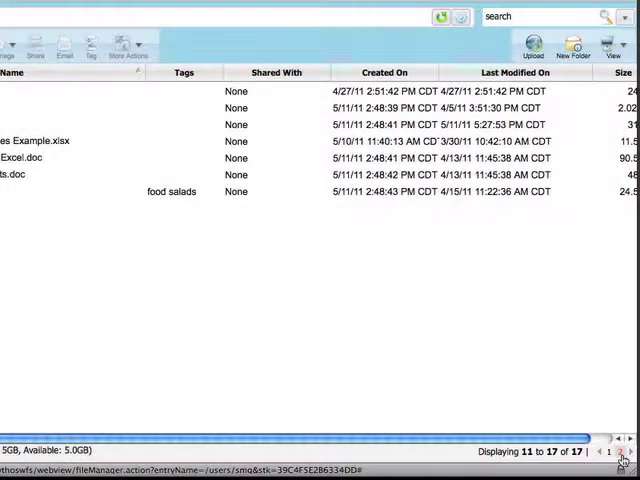